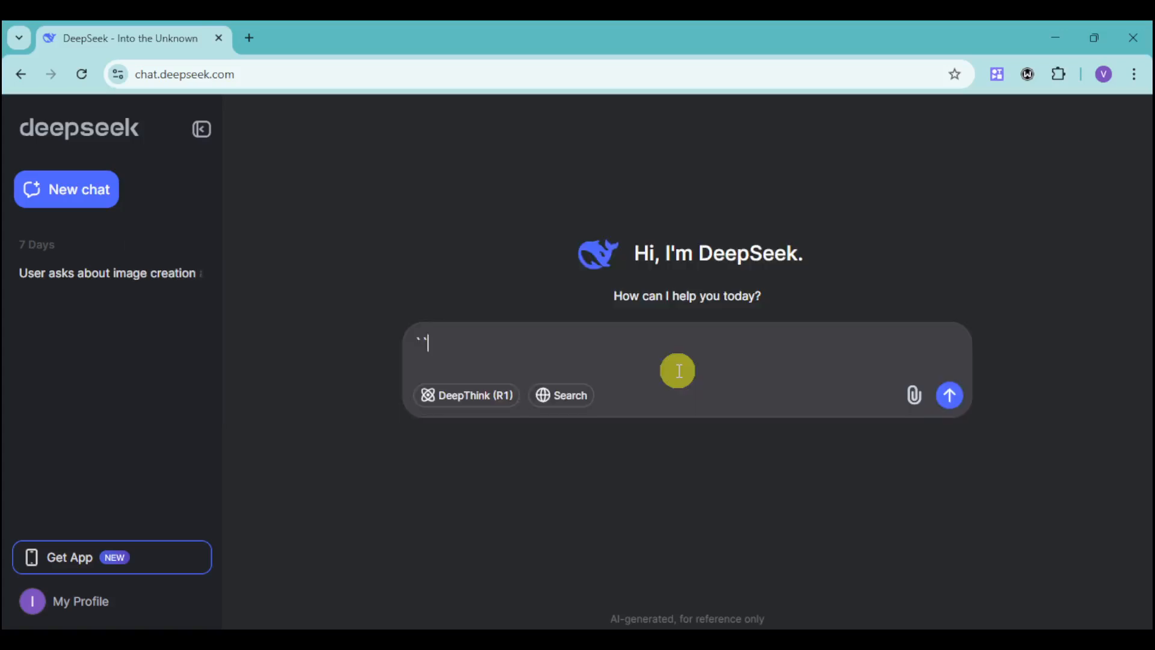
{"action": "mouse_move", "coordinate": [674, 373]}
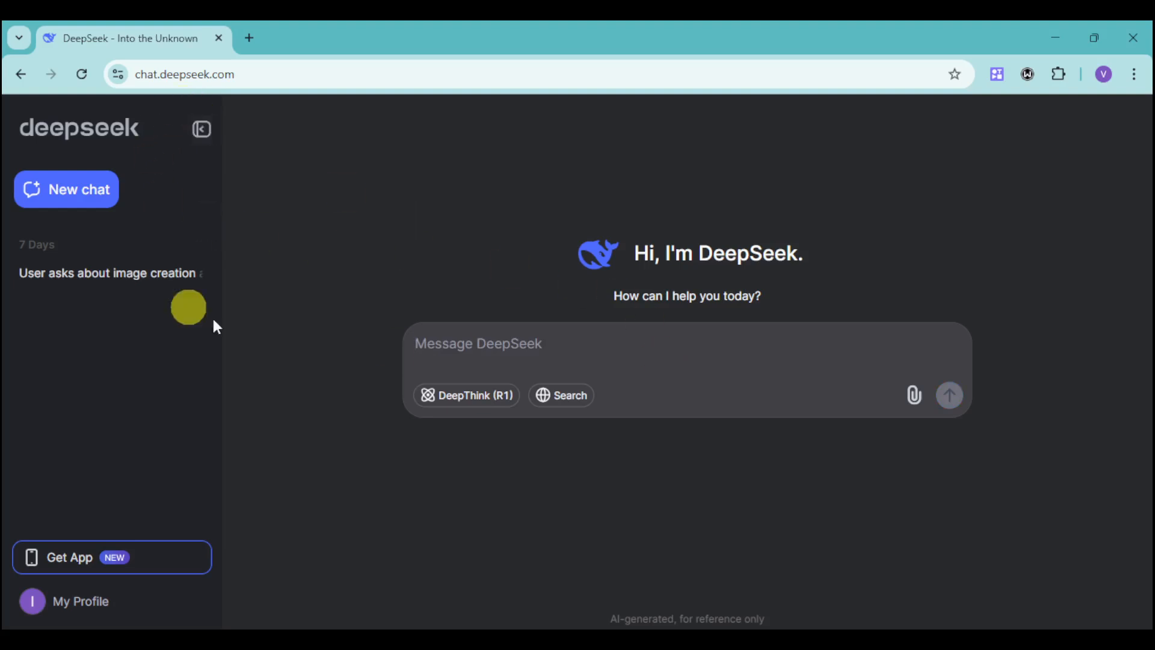
{"action": "mouse_move", "coordinate": [734, 354]}
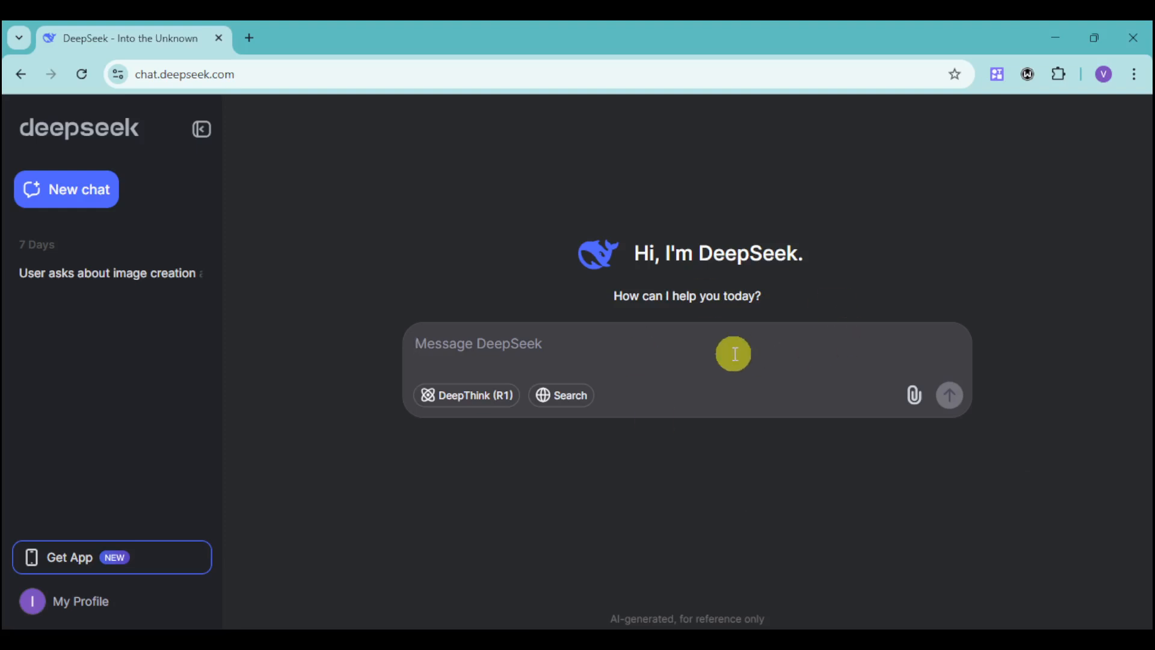
{"action": "mouse_move", "coordinate": [655, 333]}
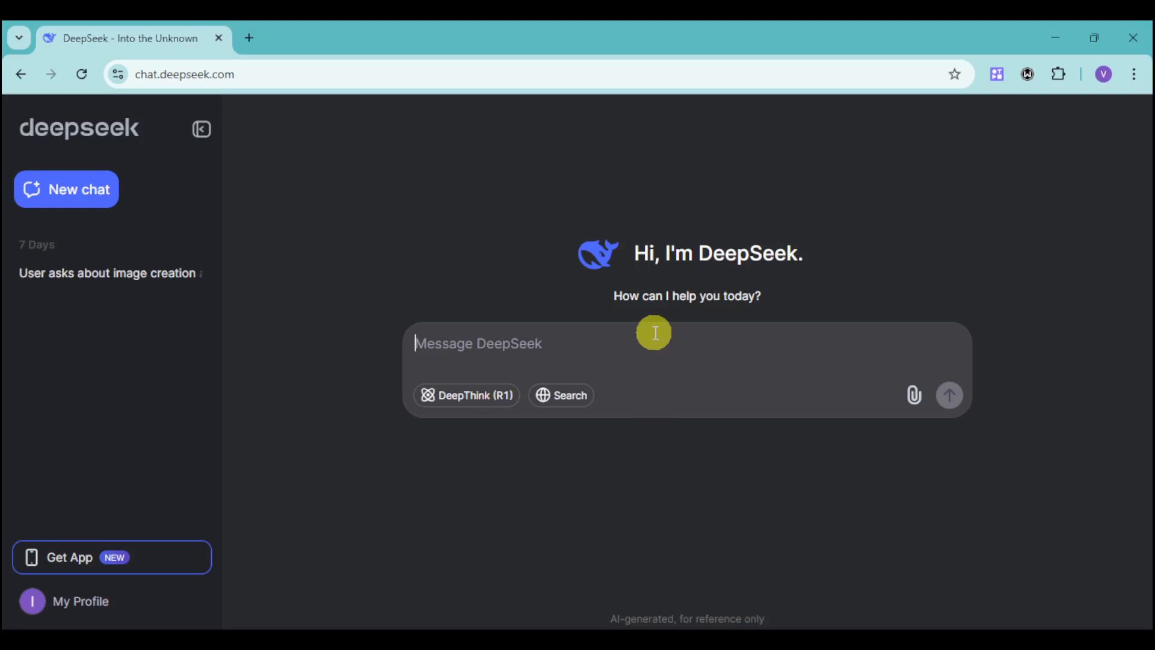
Step: Write 'generate a prompt for image creation about dogs playing in the beach' in the message box
{"action": "type", "text": "gener"}
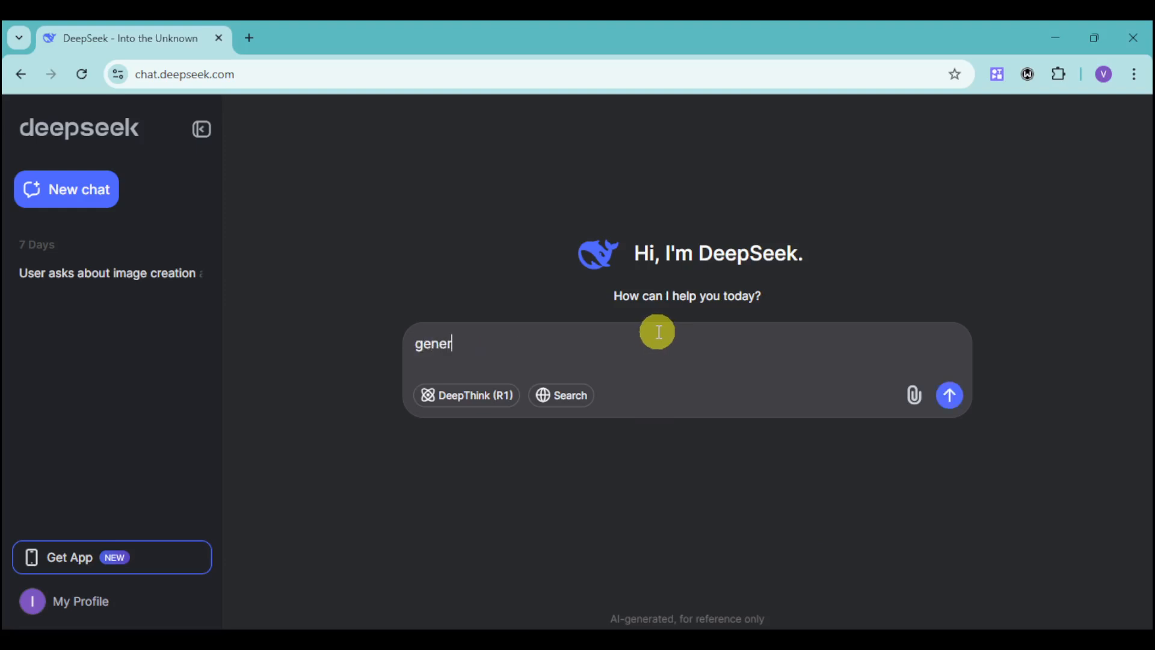
{"action": "type", "text": "ate"}
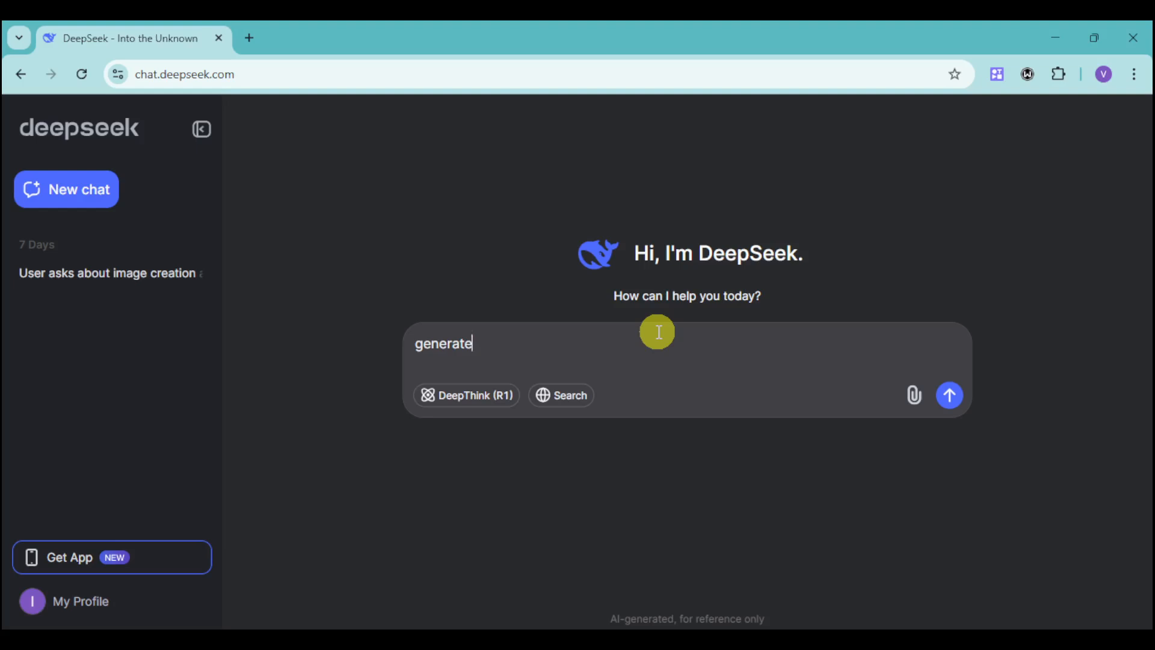
{"action": "type", "text": "a prompt for image creation about dogs playing in the beach"}
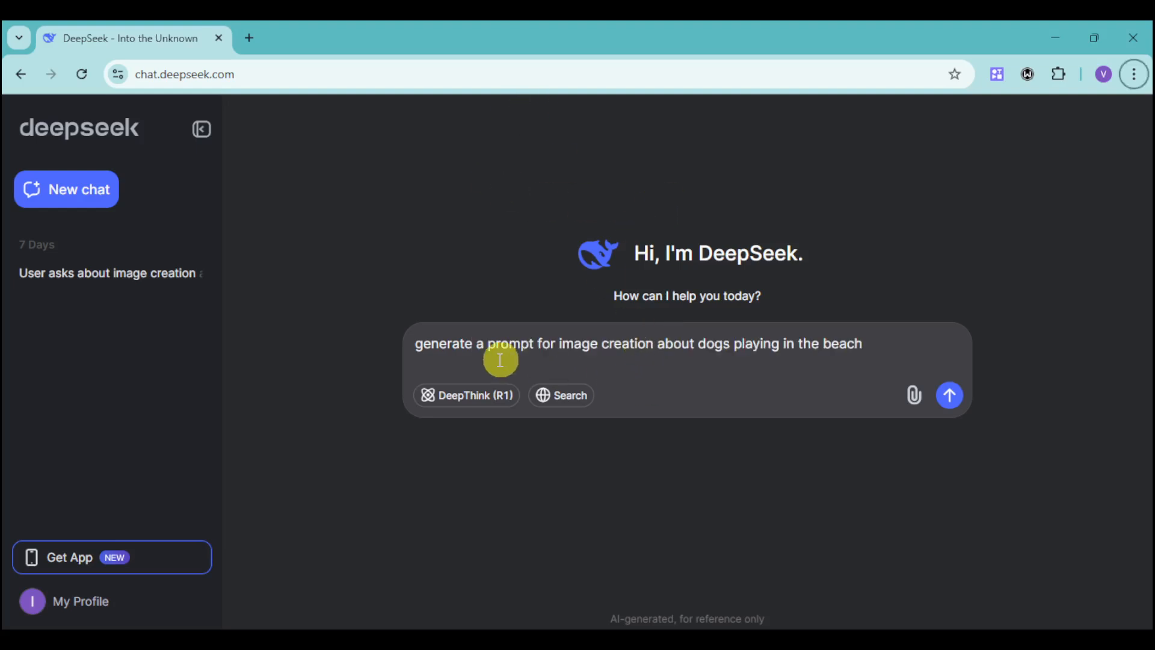
{"action": "mouse_move", "coordinate": [506, 351]}
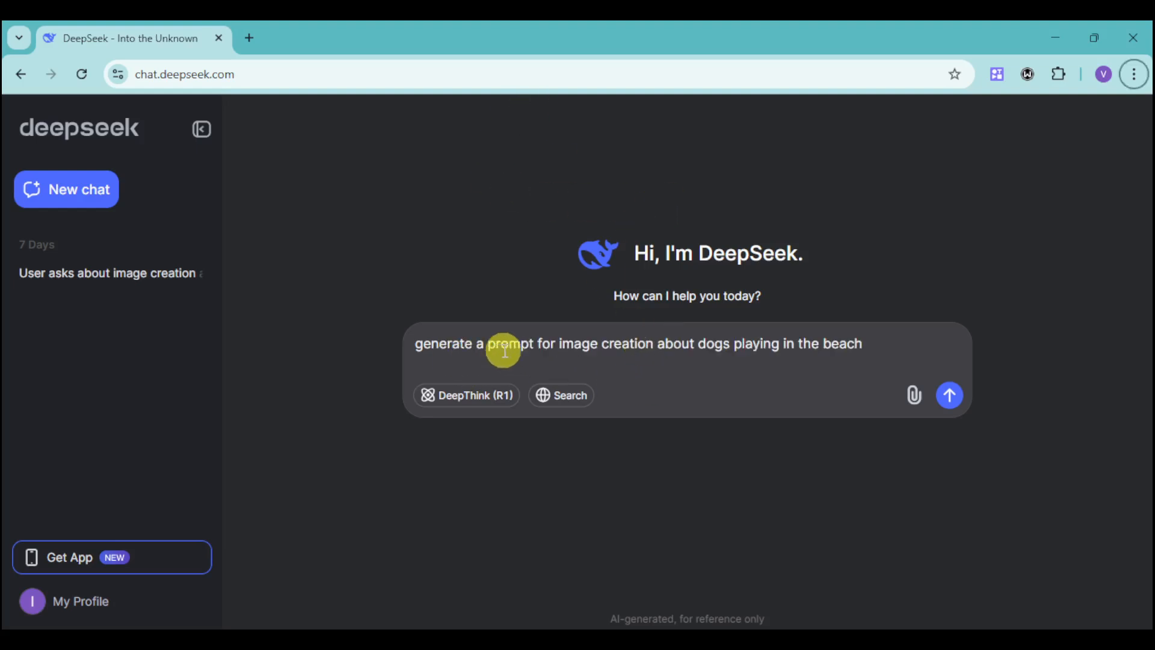
{"action": "mouse_move", "coordinate": [705, 351]}
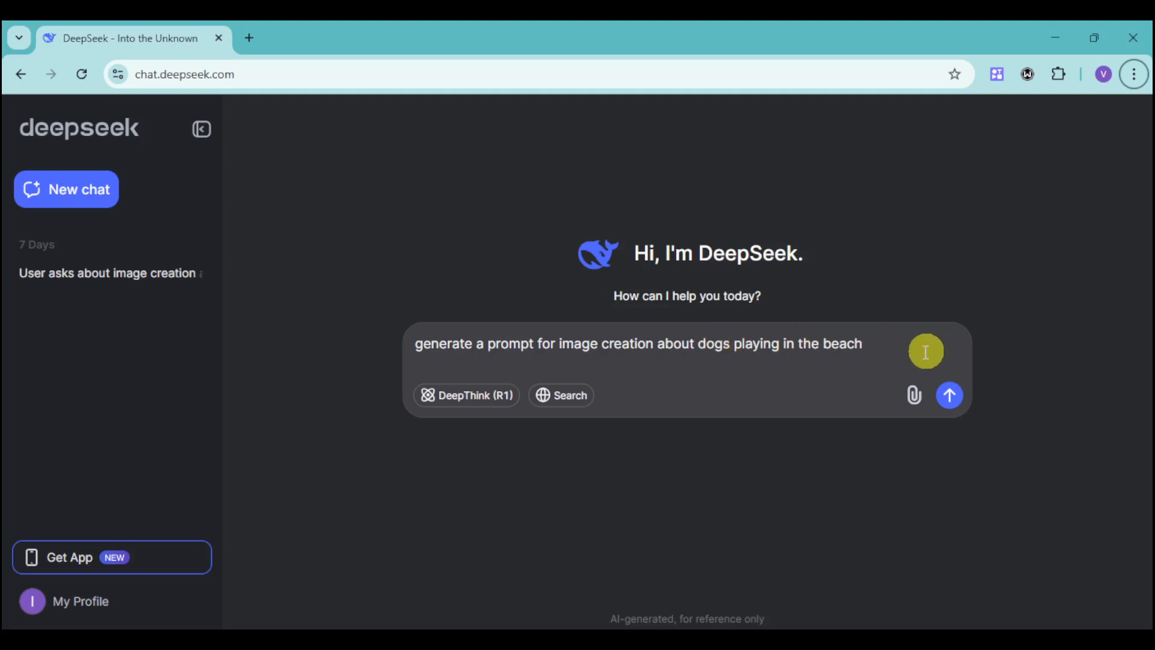
{"action": "mouse_move", "coordinate": [723, 351]}
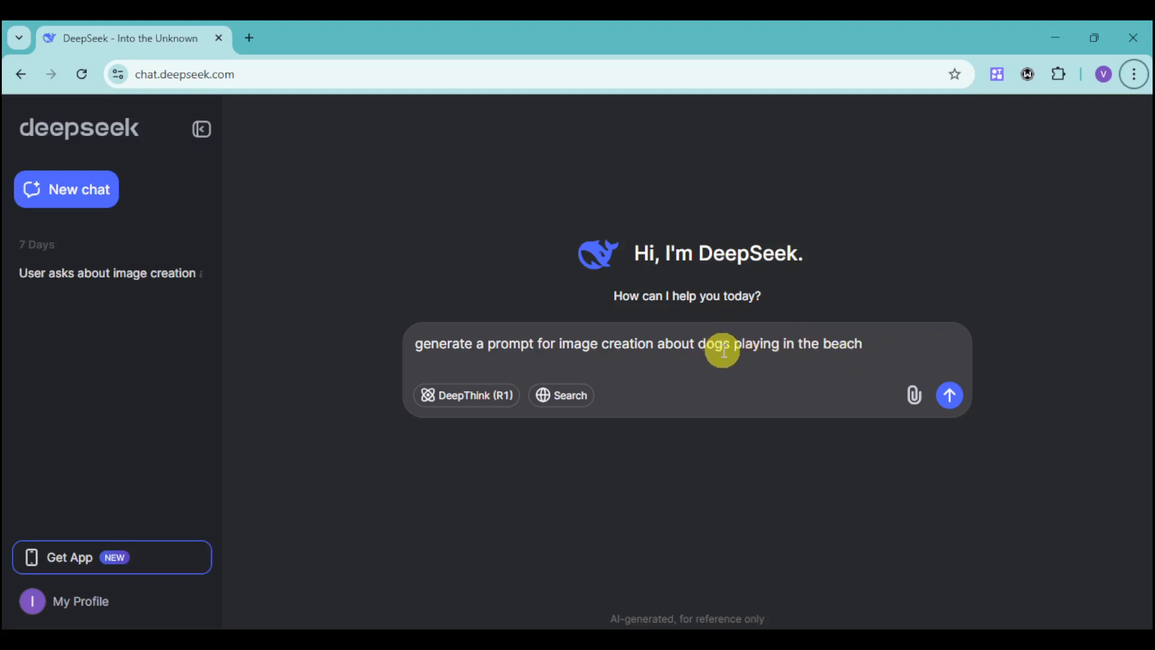
{"action": "mouse_move", "coordinate": [769, 347]}
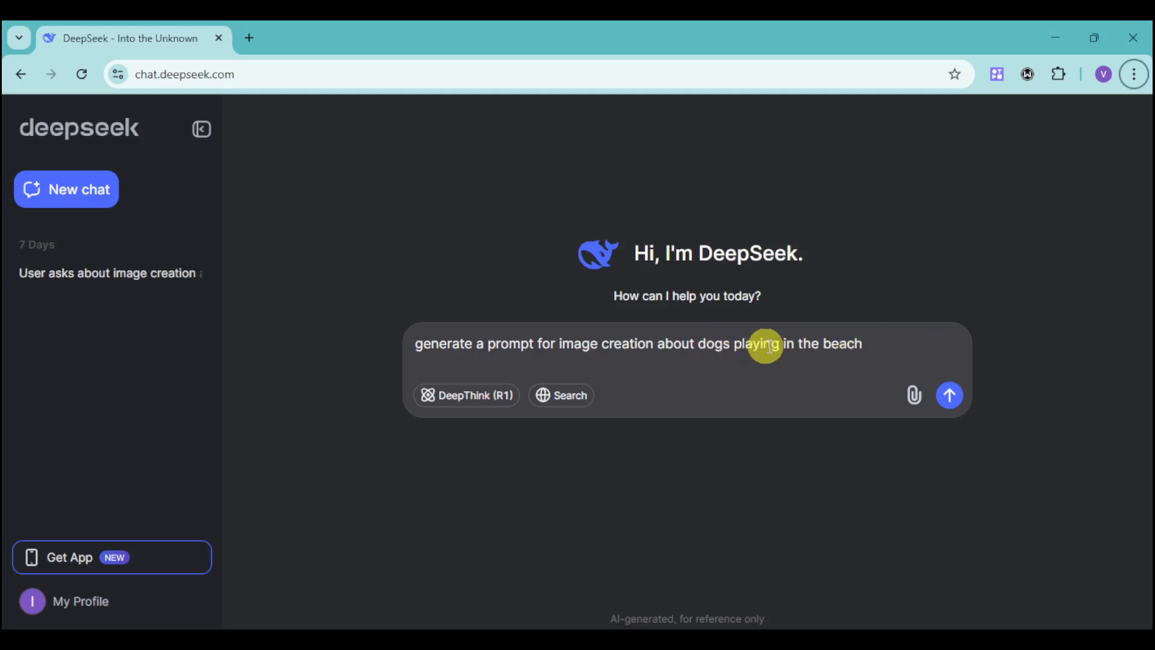
{"action": "mouse_move", "coordinate": [843, 352]}
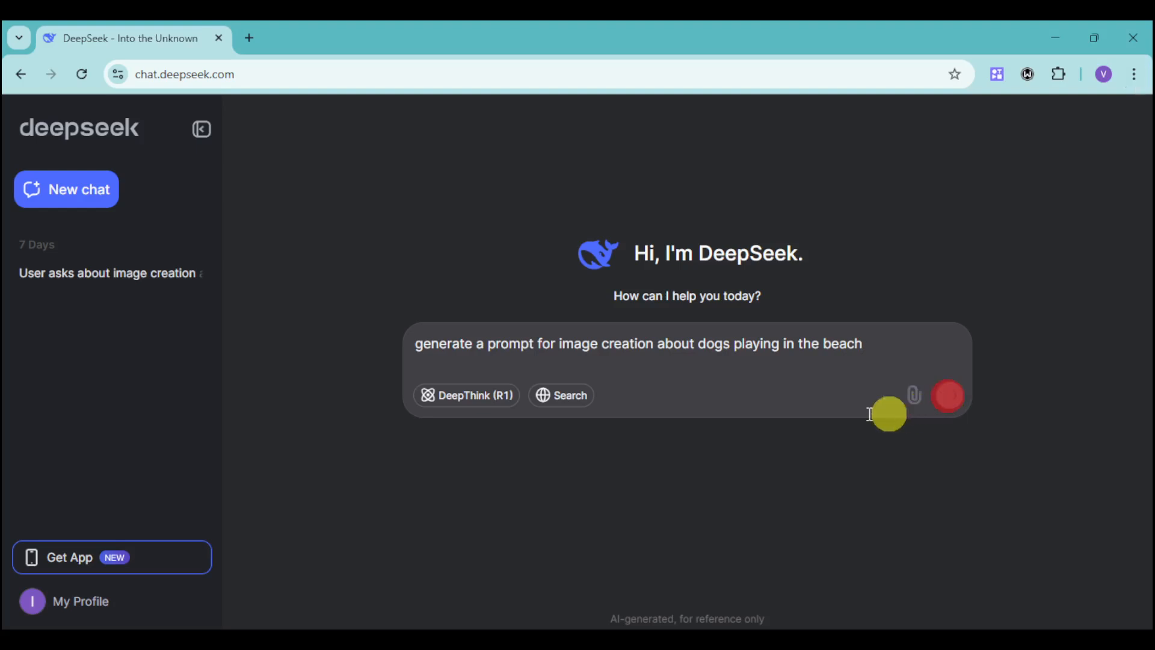
Step: Send the beach-dogs image-prompt request to DeepSeek
{"action": "left_click", "coordinate": [948, 397]}
{"action": "type", "text": "krea"}
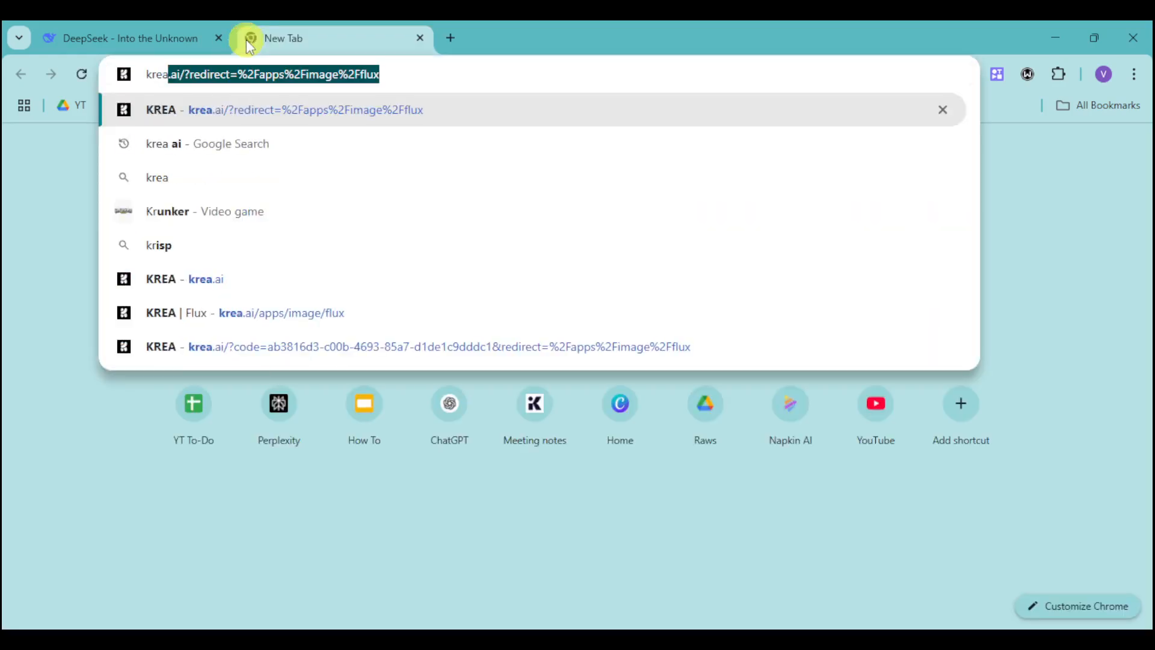
Step: Navigate to KREA's Flux page and reach its image generation section
{"action": "left_click", "coordinate": [286, 110]}
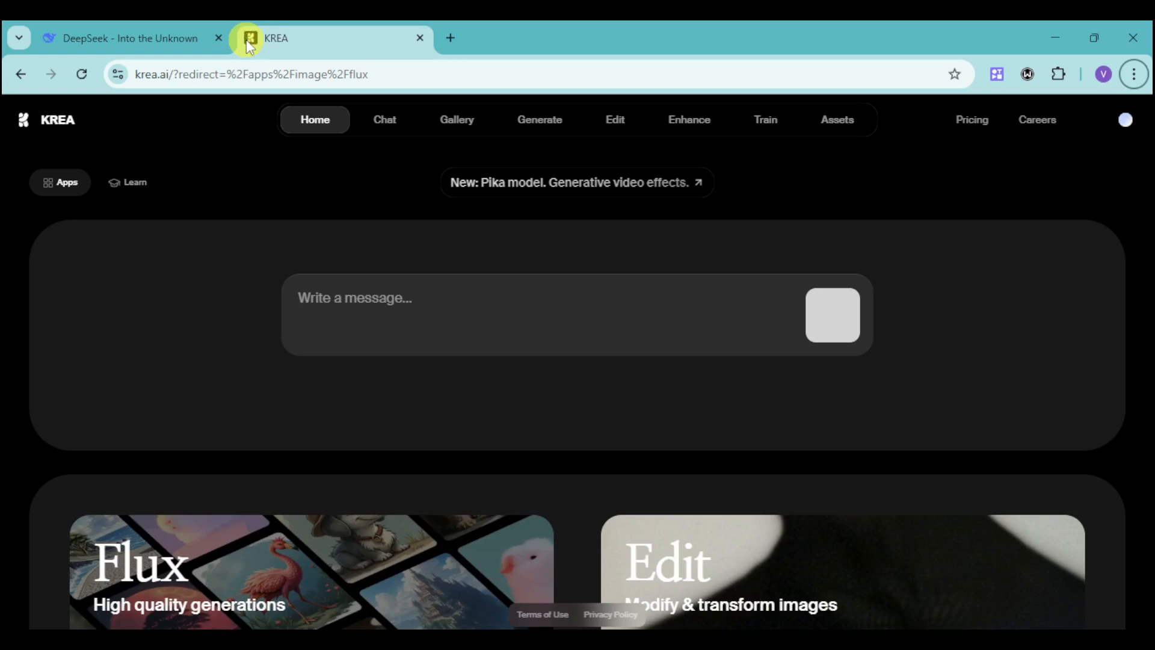
{"action": "left_click", "coordinate": [539, 119]}
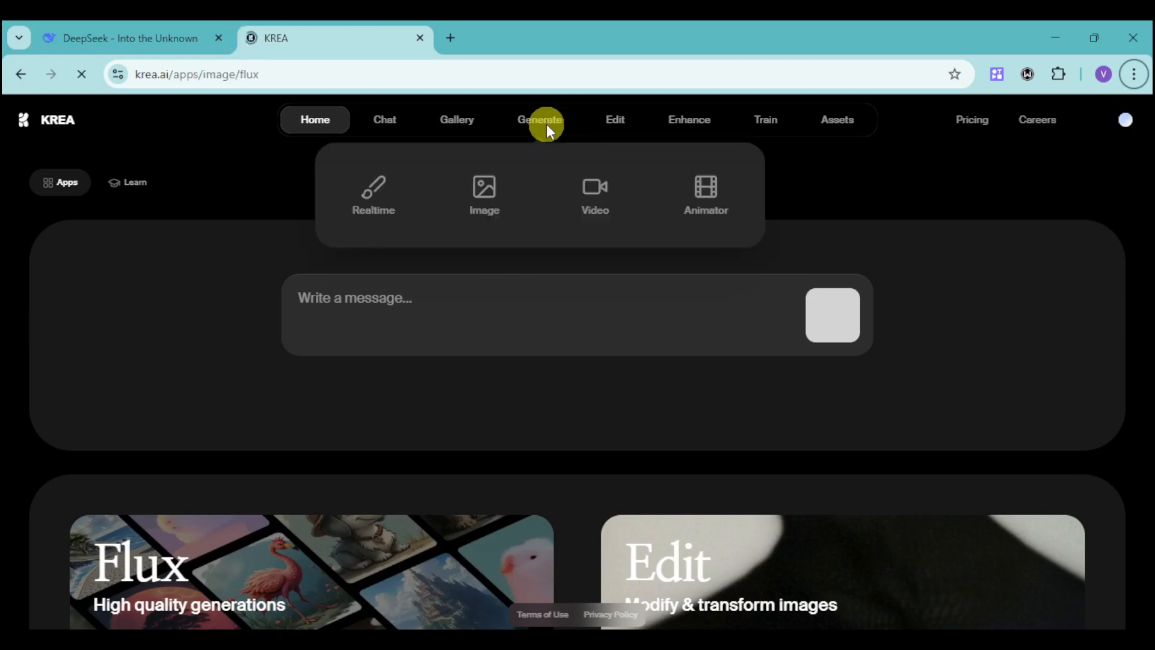
{"action": "left_click", "coordinate": [484, 192]}
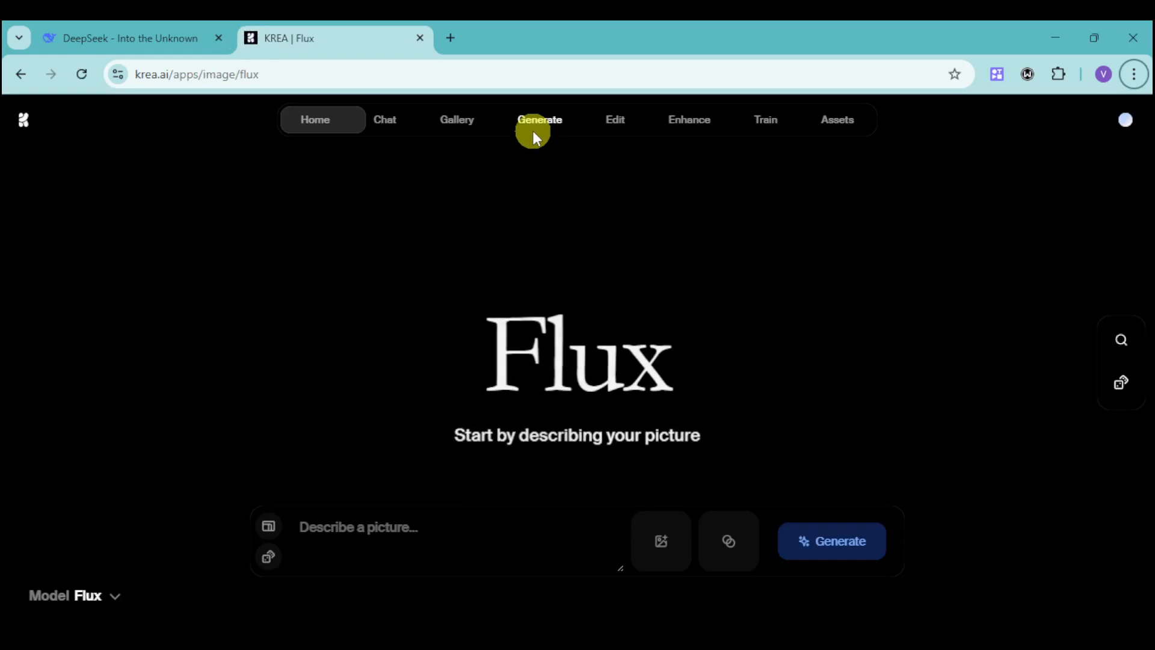
Step: Paste the DeepSeek beach-dogs prompt into Flux and start generating four images
{"action": "left_click", "coordinate": [539, 119]}
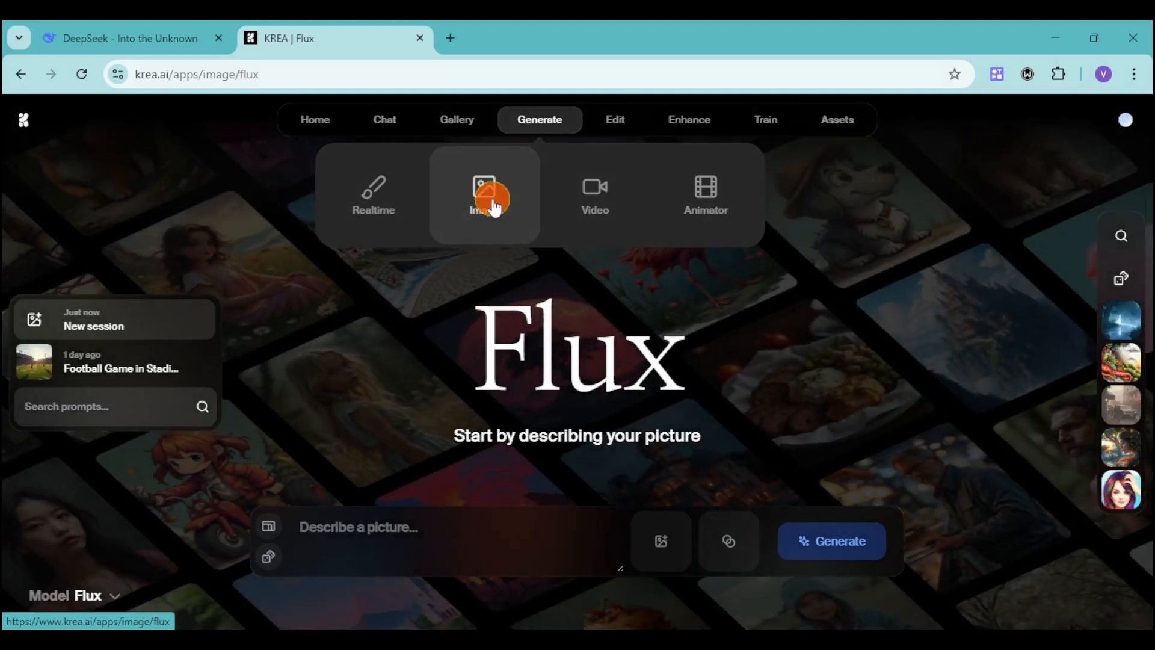
{"action": "left_click", "coordinate": [338, 532]}
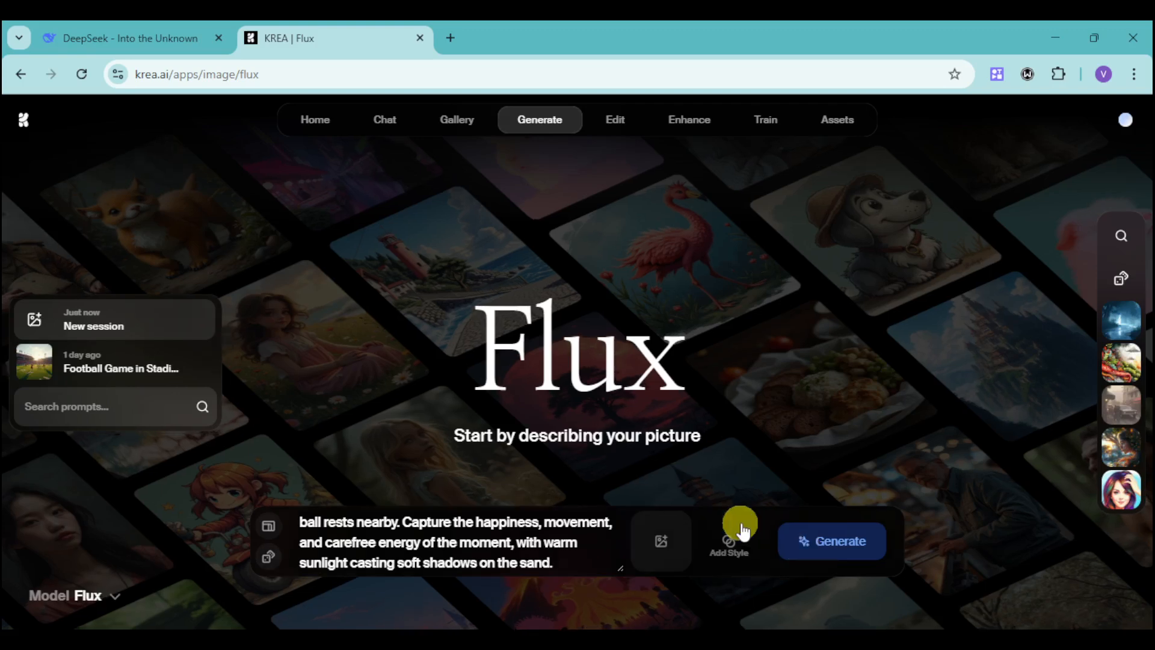
{"action": "left_click", "coordinate": [833, 542]}
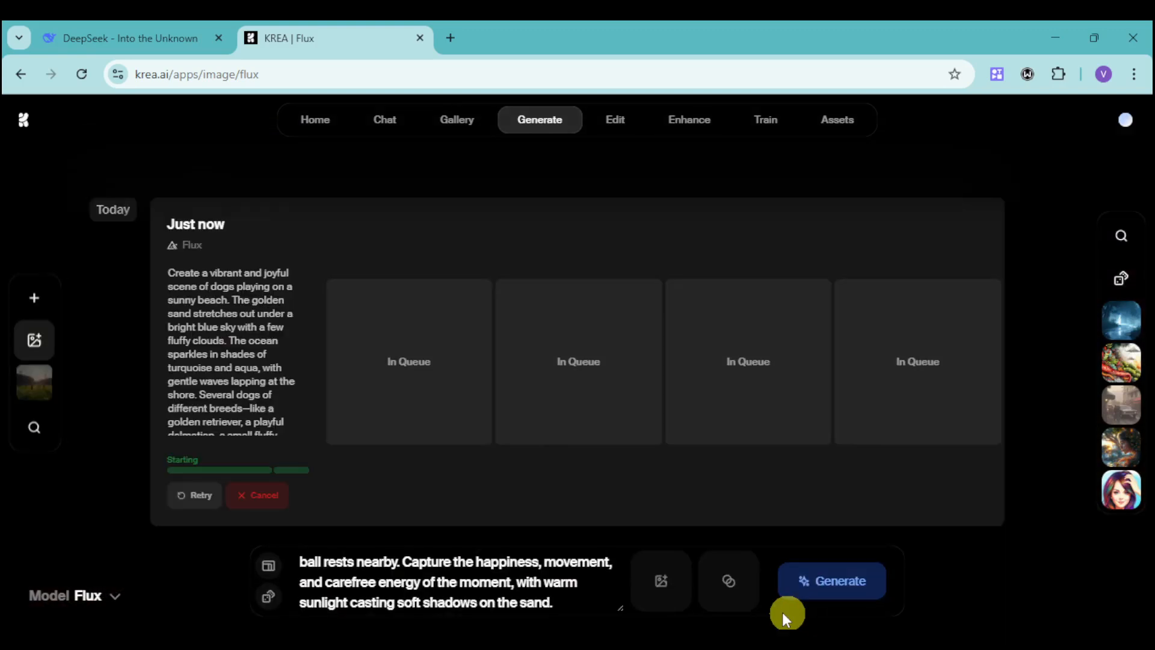